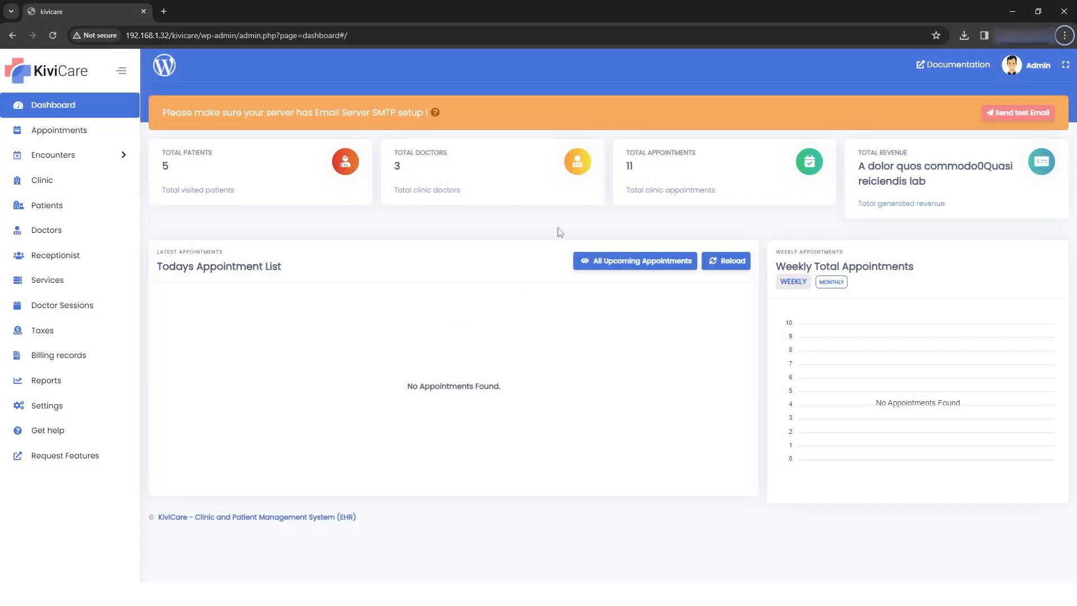
mouse_move(47, 404)
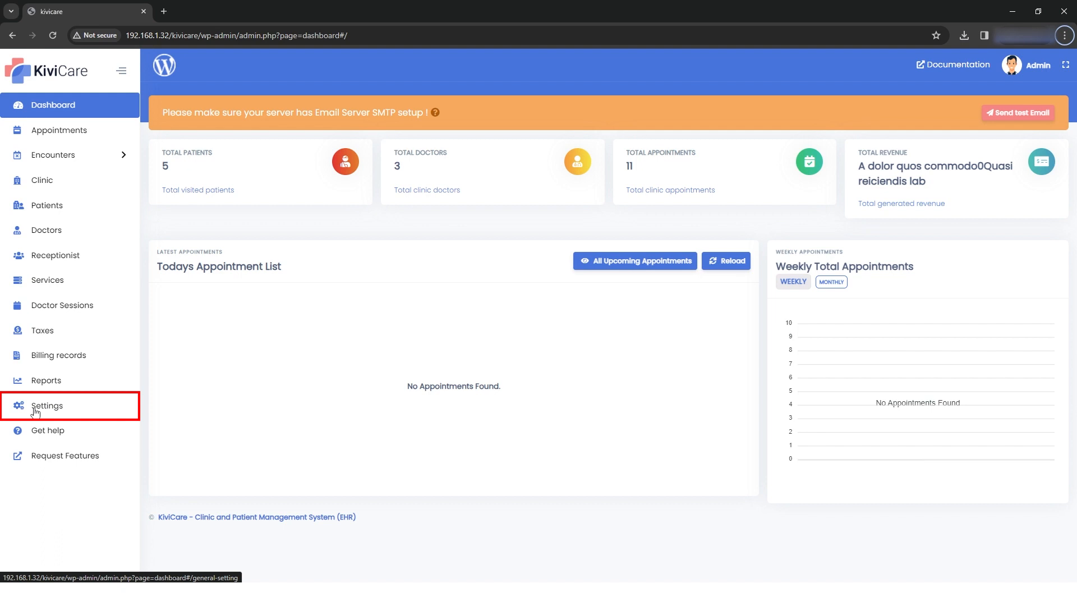
Go from the admin dashboard to the clinic's General Settings page.
left_click(47, 404)
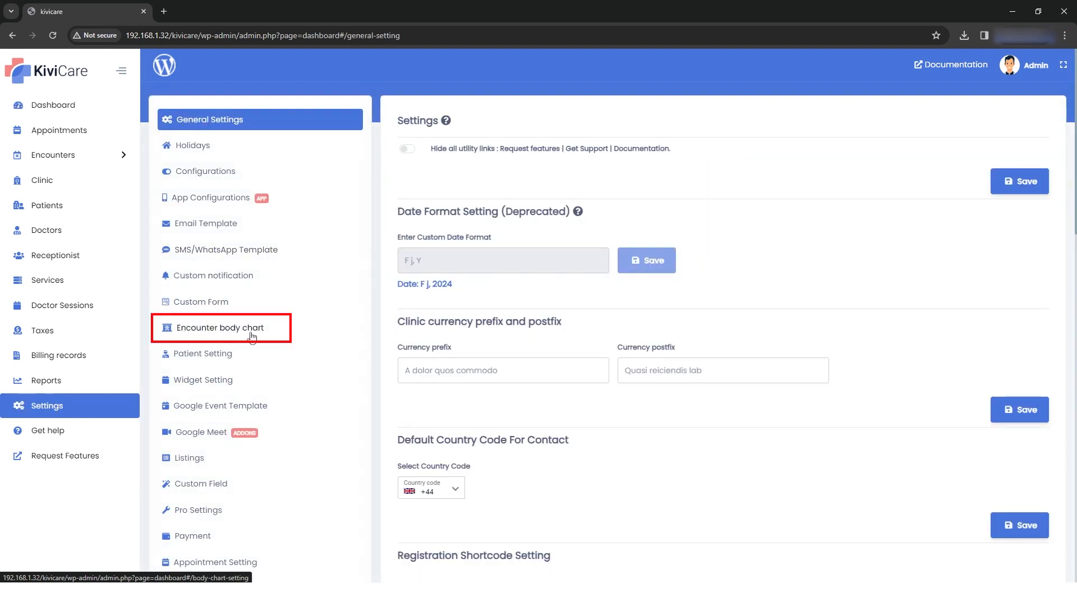
Open Encounter body chart settings, keeping BlackTheme and the menu bar on the right.
left_click(221, 327)
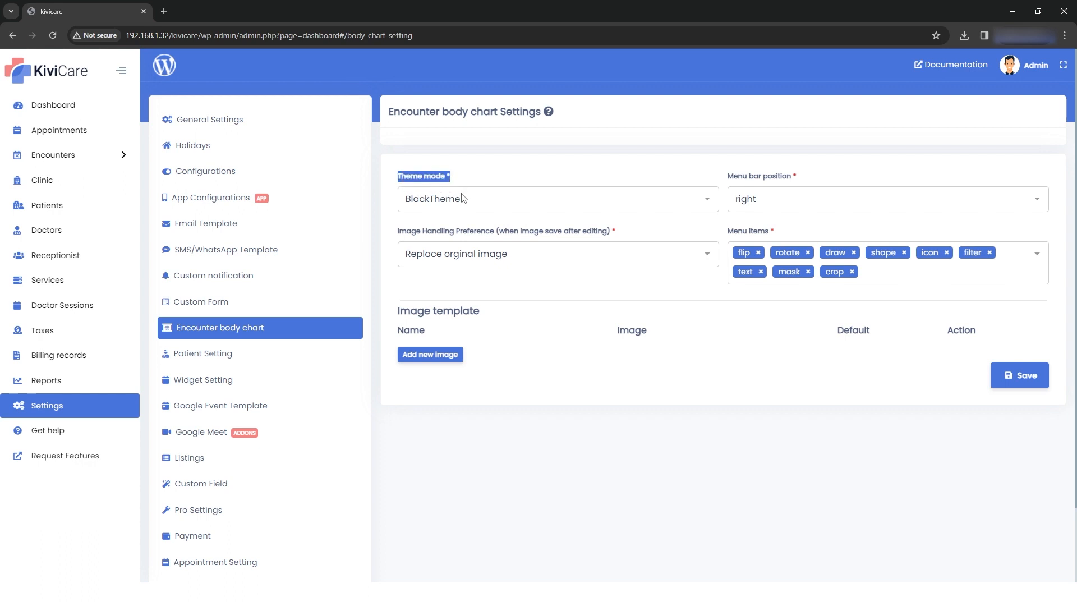
left_click(556, 198)
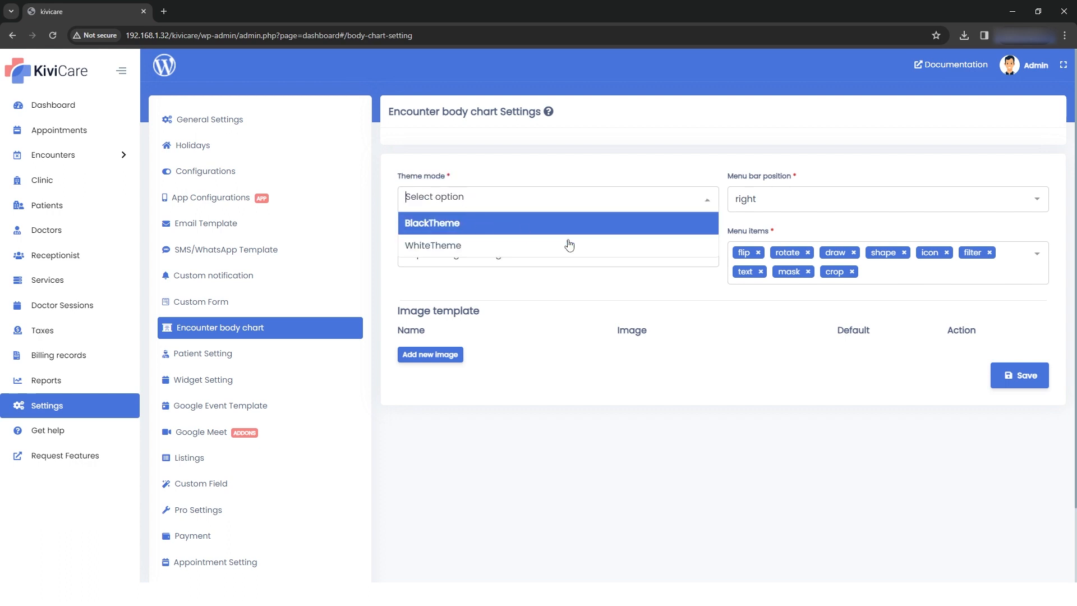
left_click(431, 222)
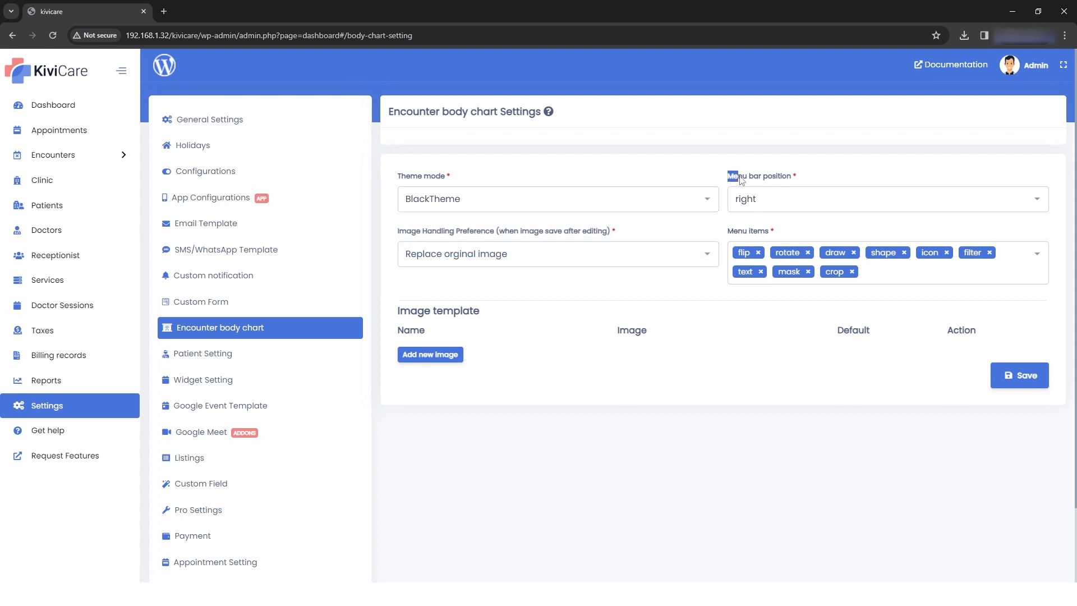
left_click(886, 199)
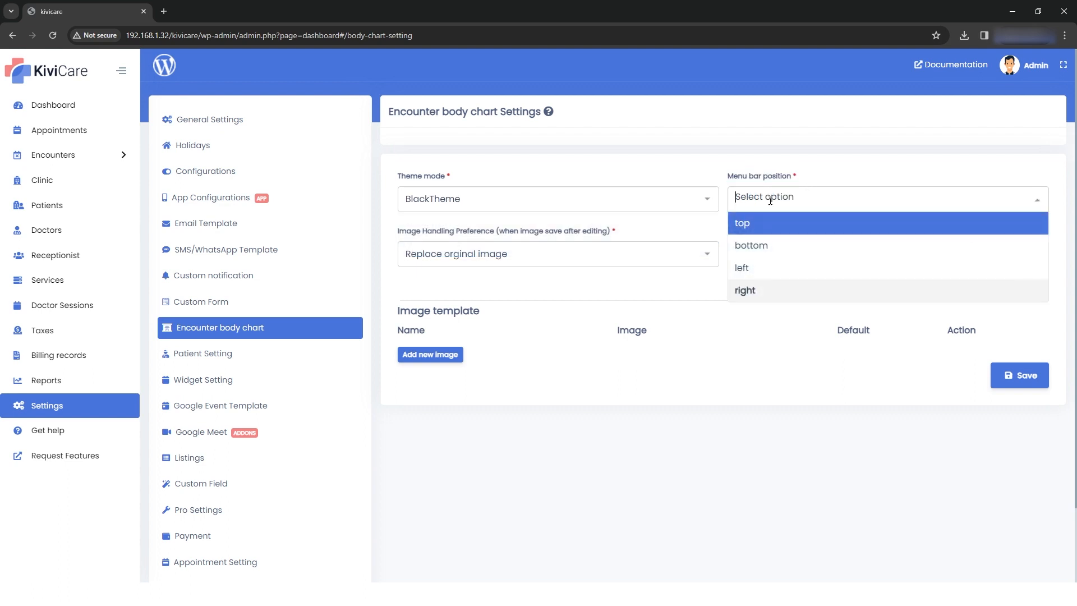
left_click(744, 290)
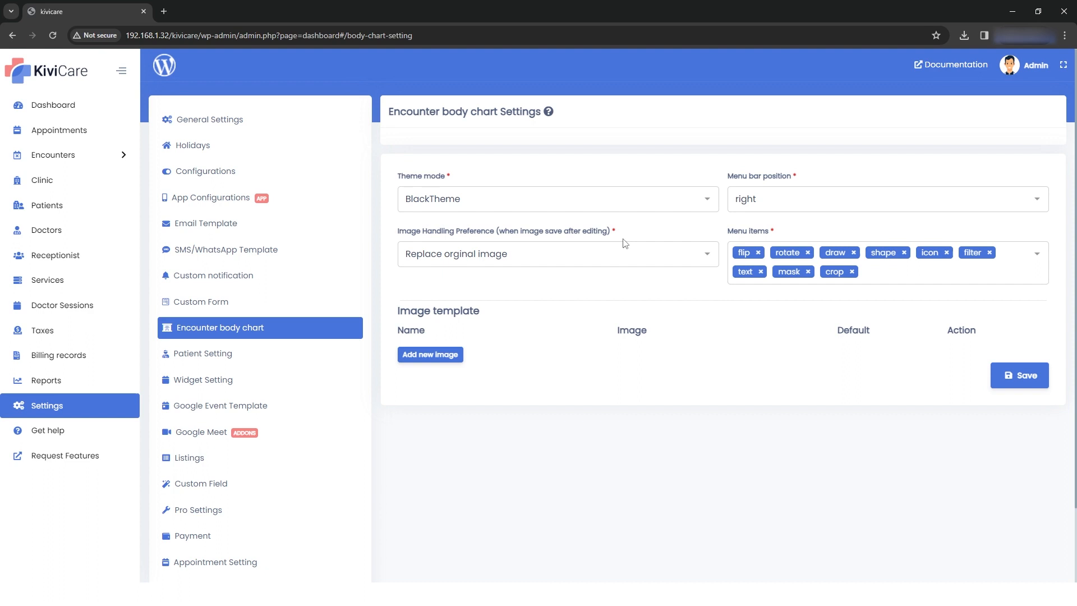
left_click_drag(398, 231, 598, 230)
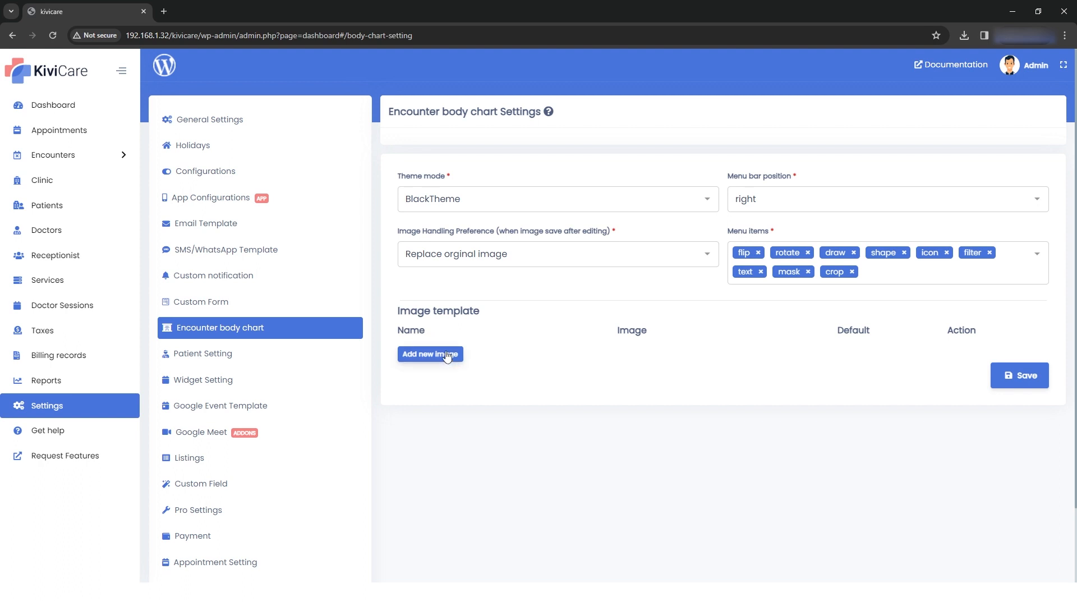
Add the third body outline image as a default template and save settings.
left_click(430, 354)
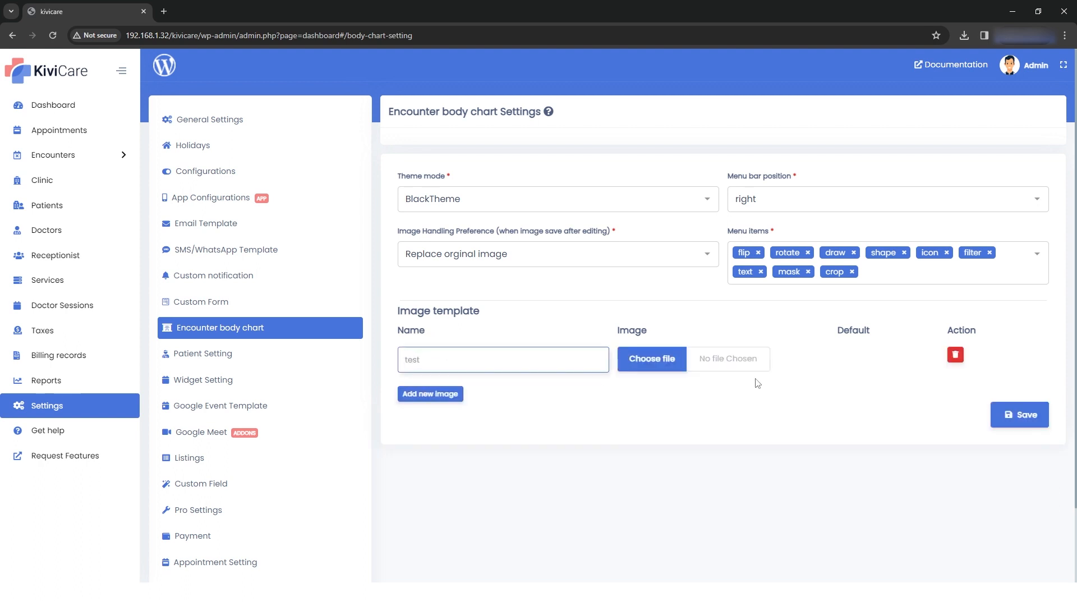
left_click(651, 358)
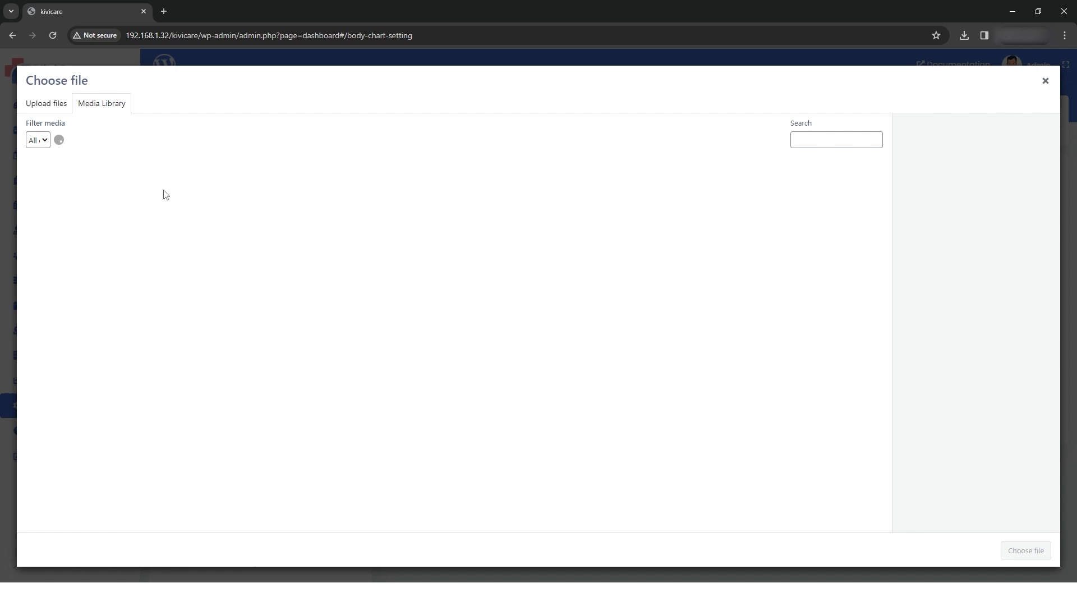
left_click(237, 198)
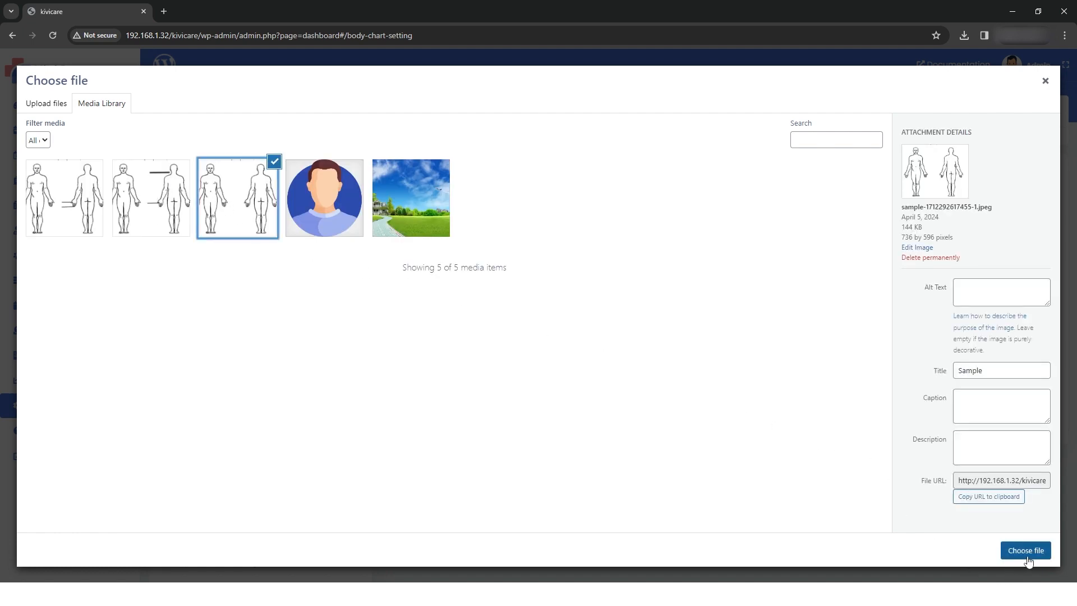
left_click(1024, 550)
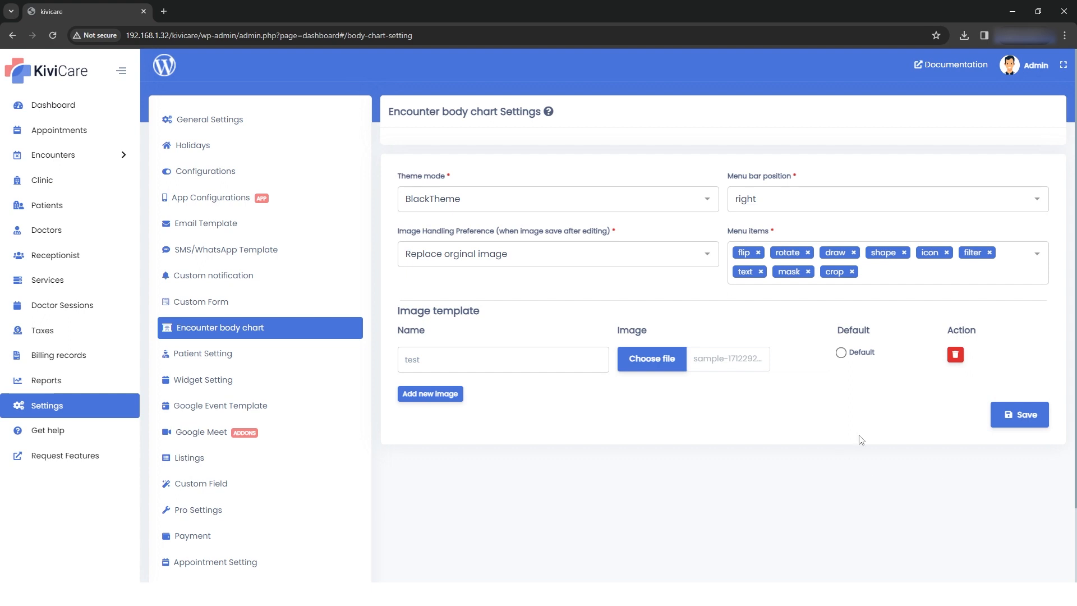
left_click(840, 352)
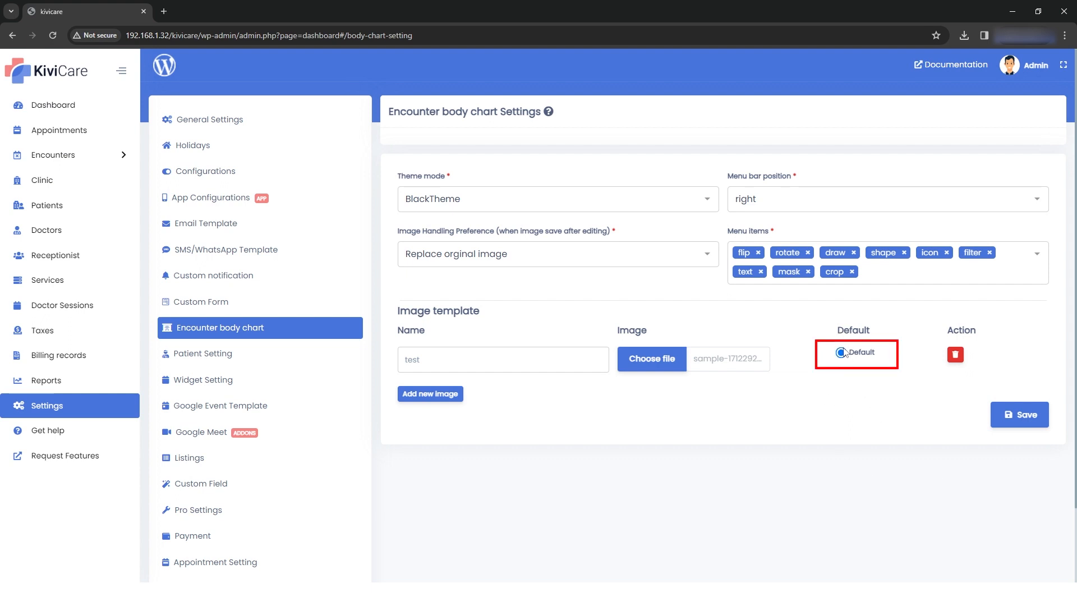
left_click(841, 351)
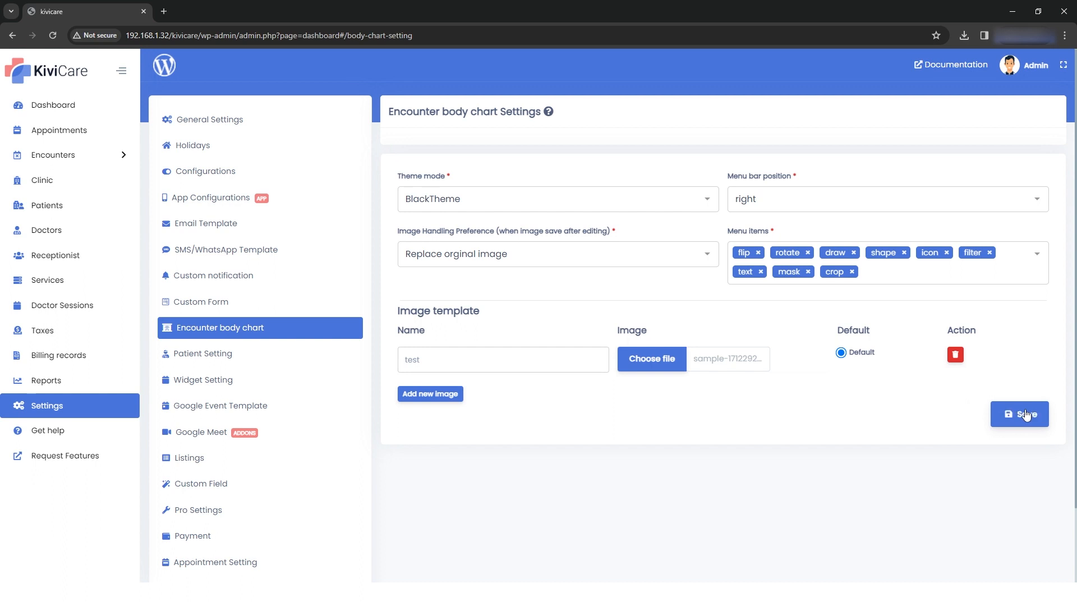
left_click(1019, 413)
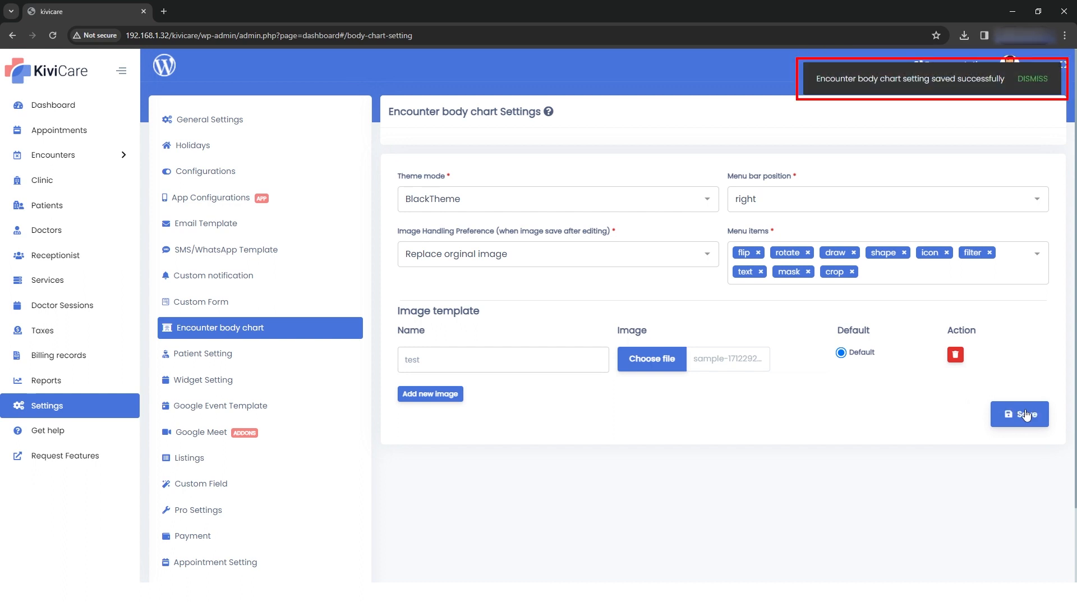
mouse_move(57, 153)
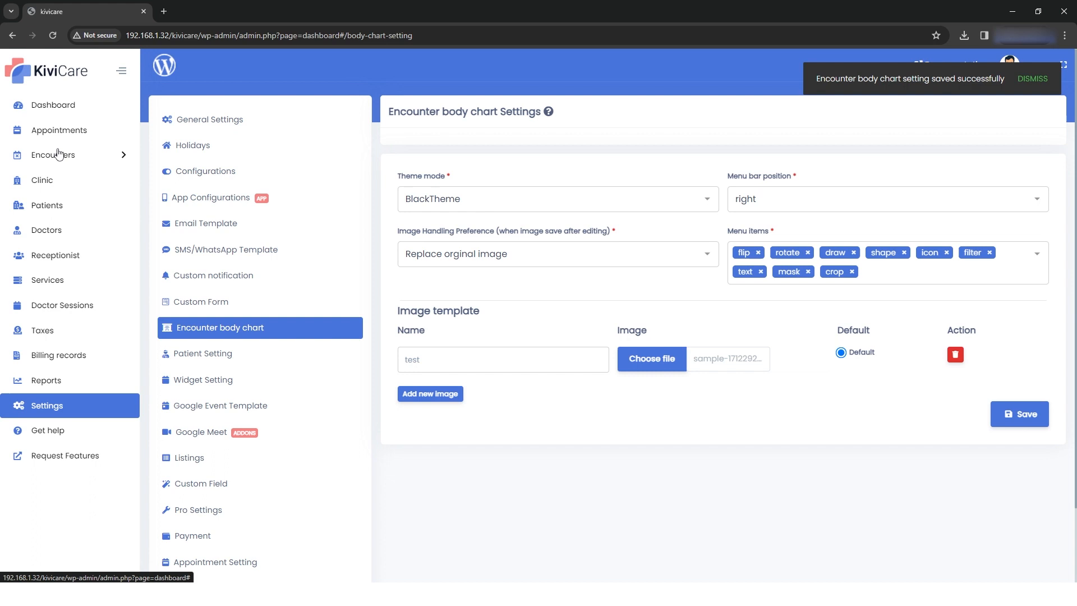
Open the body chart list for encounter 7 from the encounters list.
left_click(53, 155)
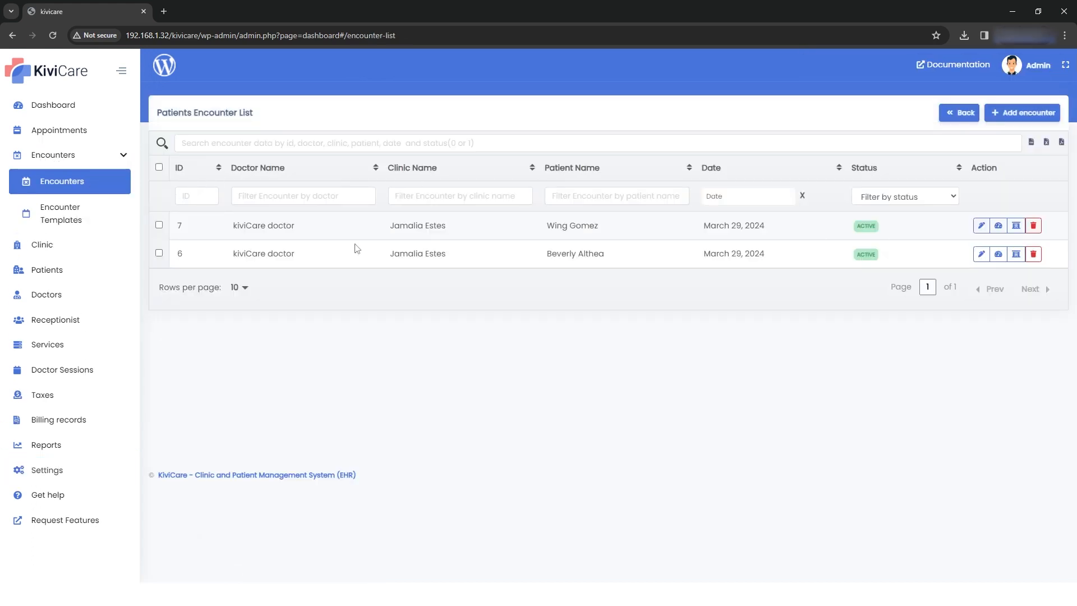
mouse_move(1015, 226)
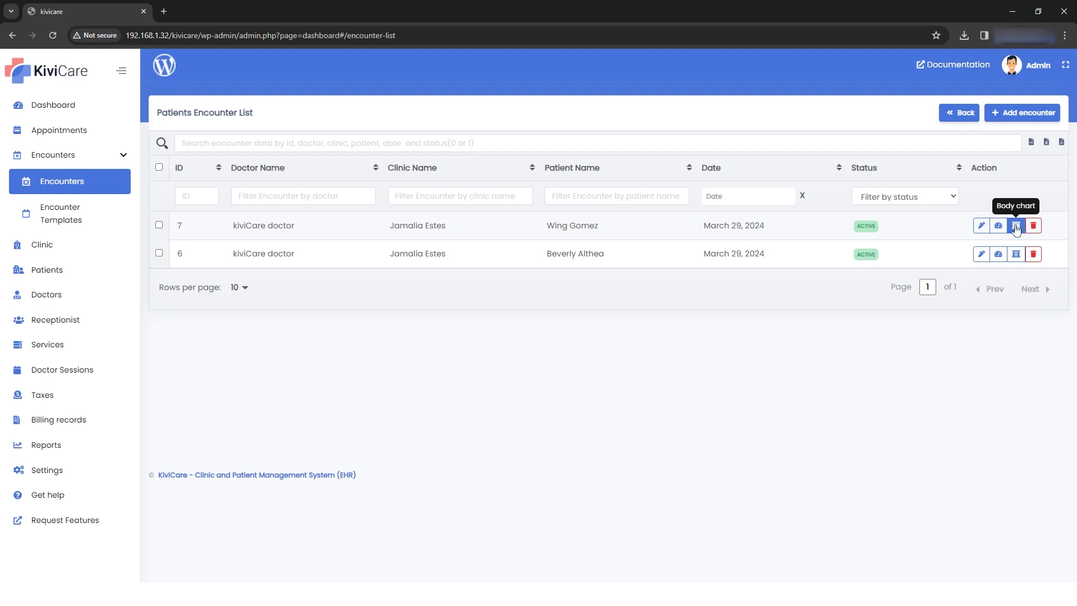
left_click(1016, 226)
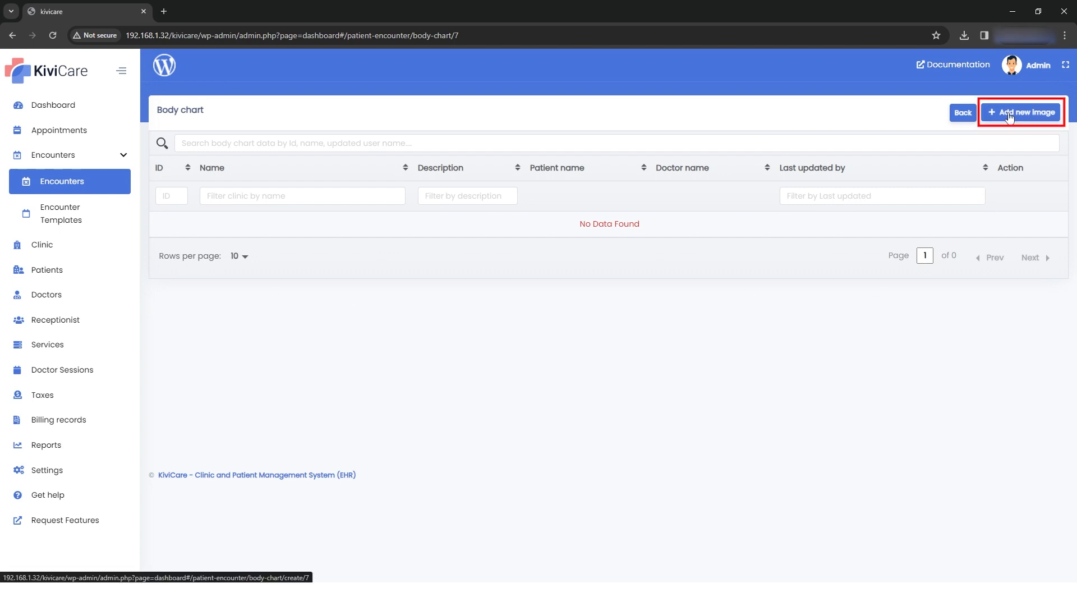
Create a new body chart image, draw a line with the pen, and save it.
left_click(1019, 112)
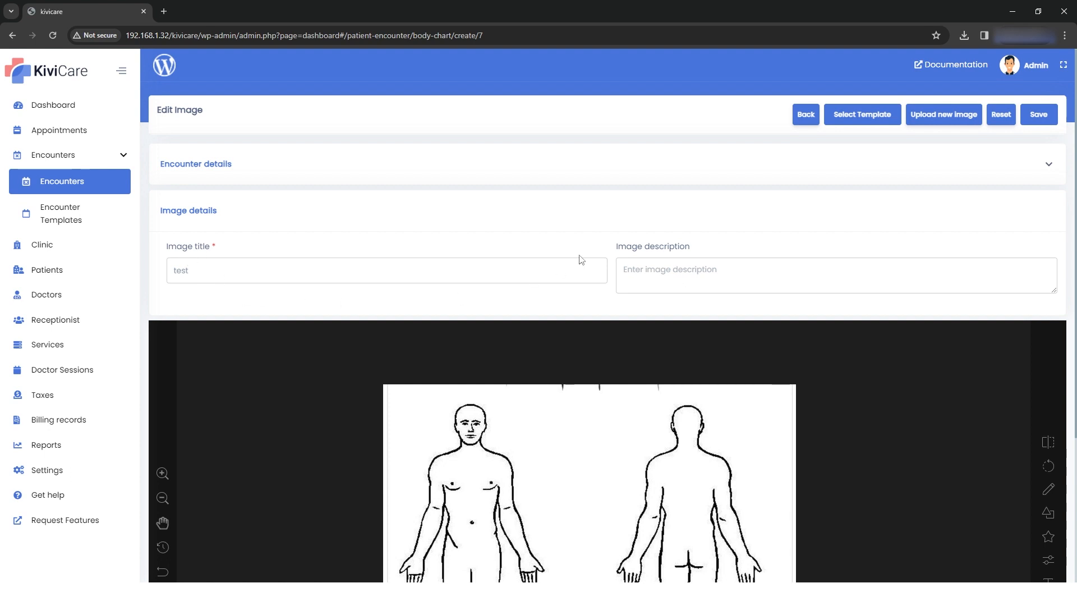
scroll("down", 3)
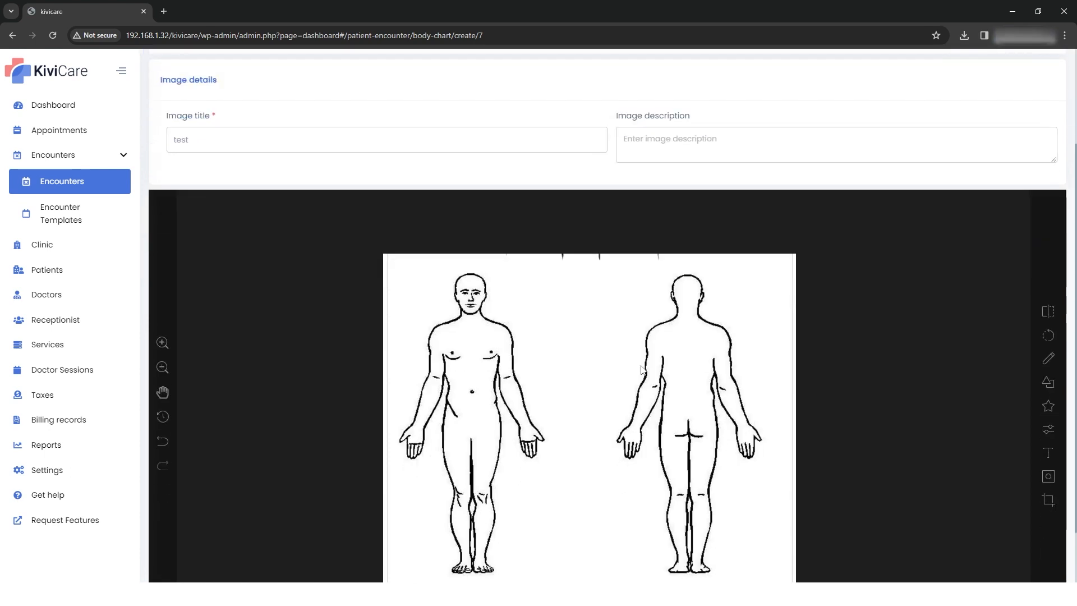
mouse_move(859, 357)
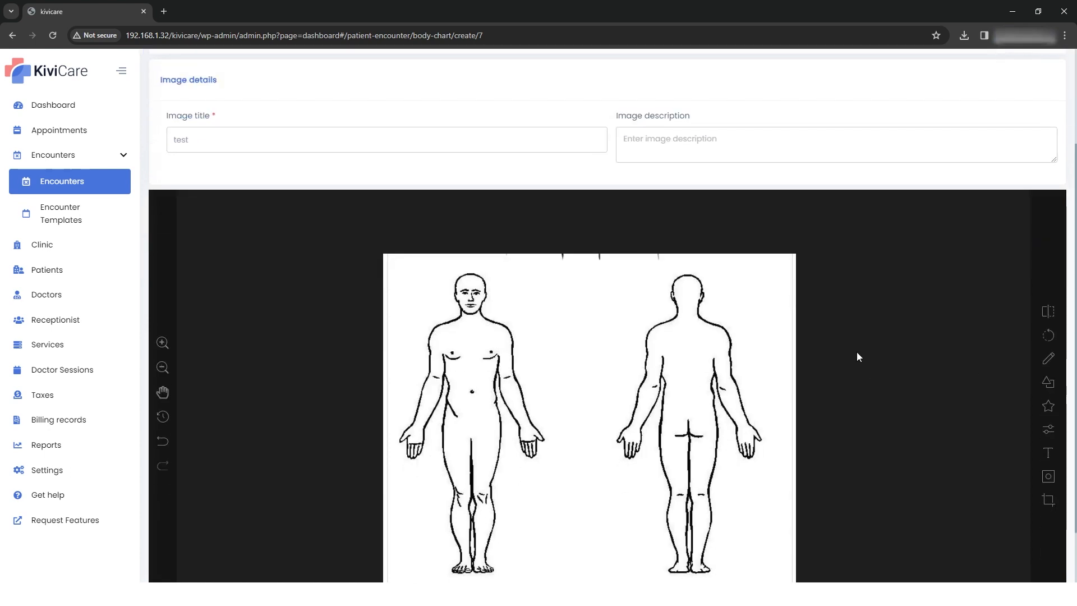
mouse_move(653, 236)
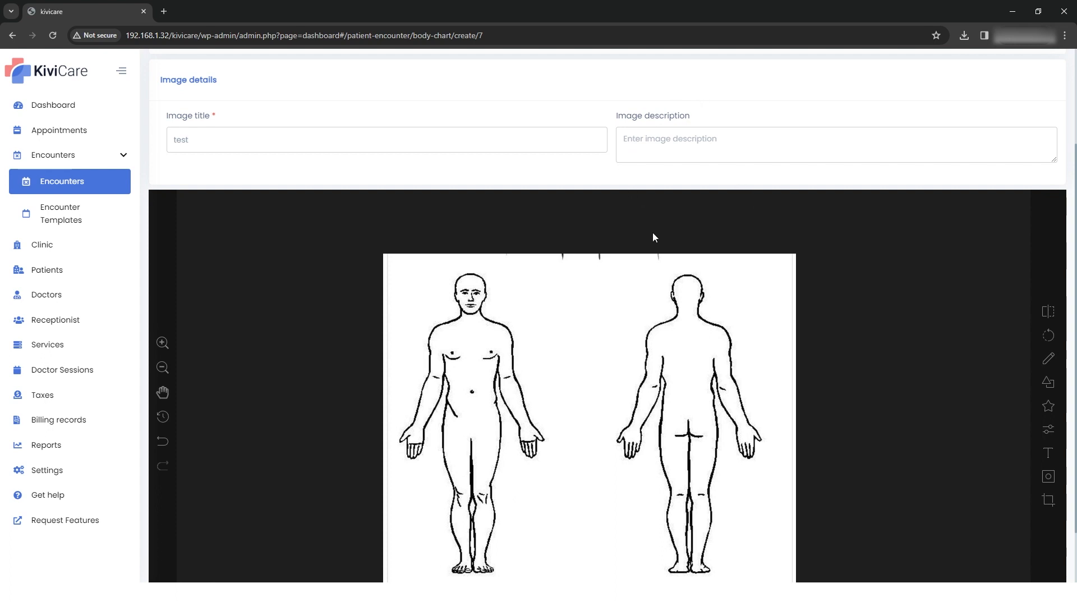
left_click(1048, 357)
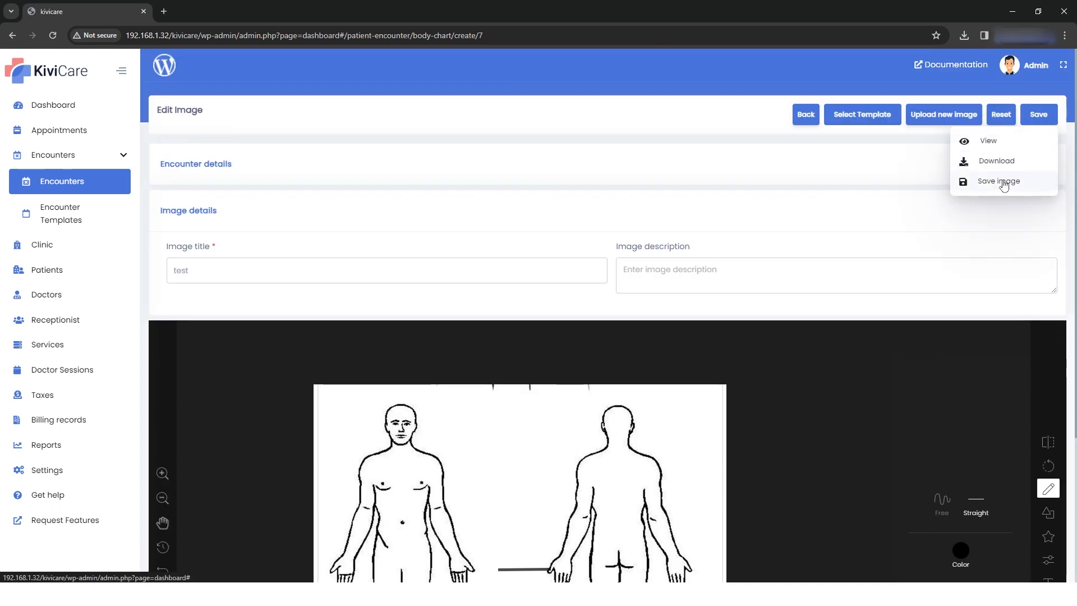
left_click(996, 180)
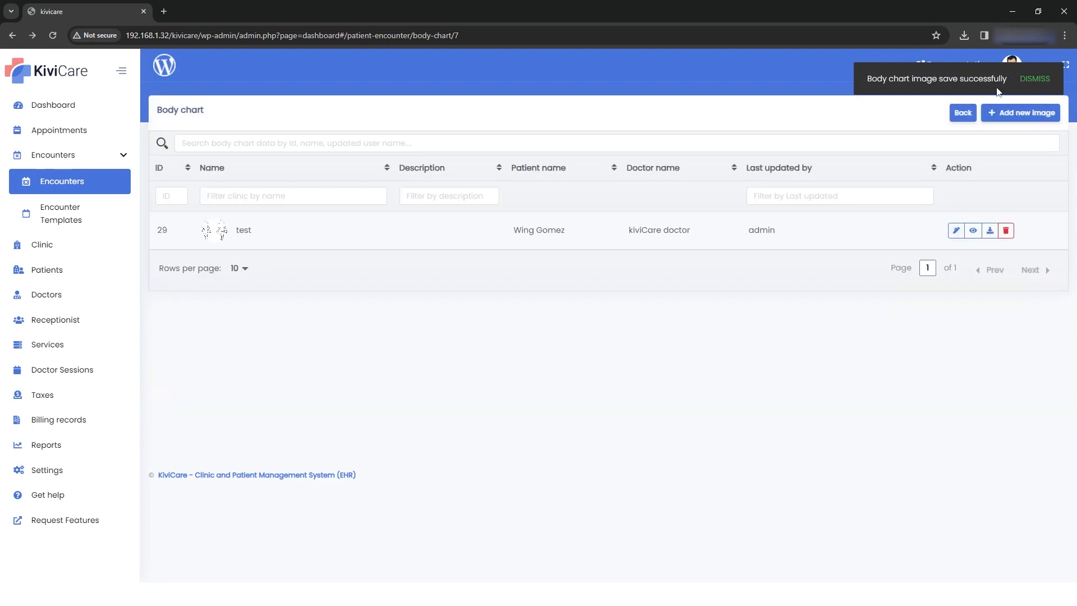
mouse_move(1050, 292)
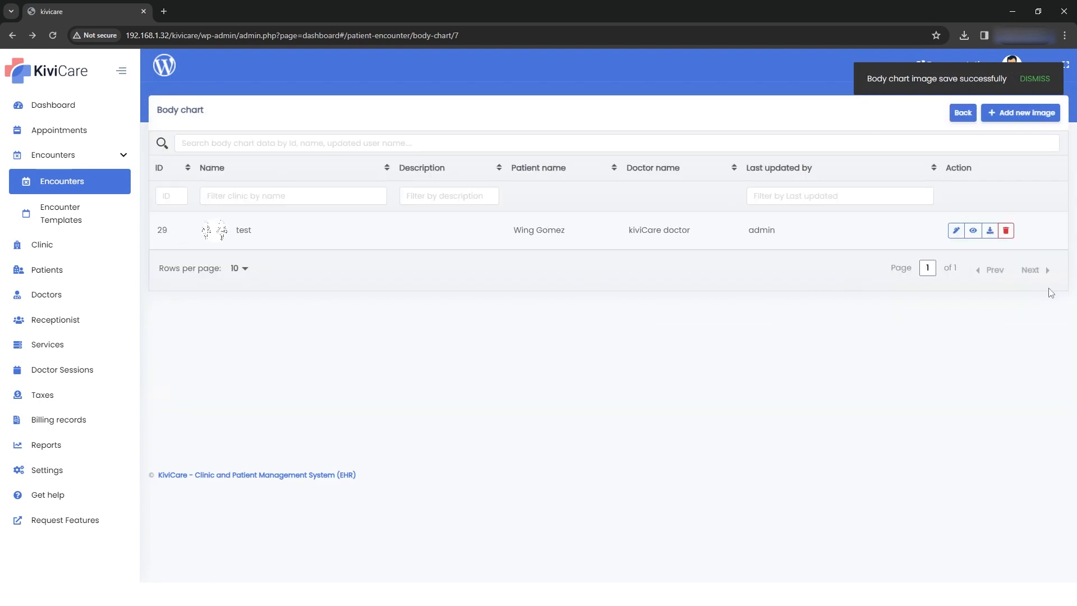
Edit the test body chart image and save it again.
left_click(955, 229)
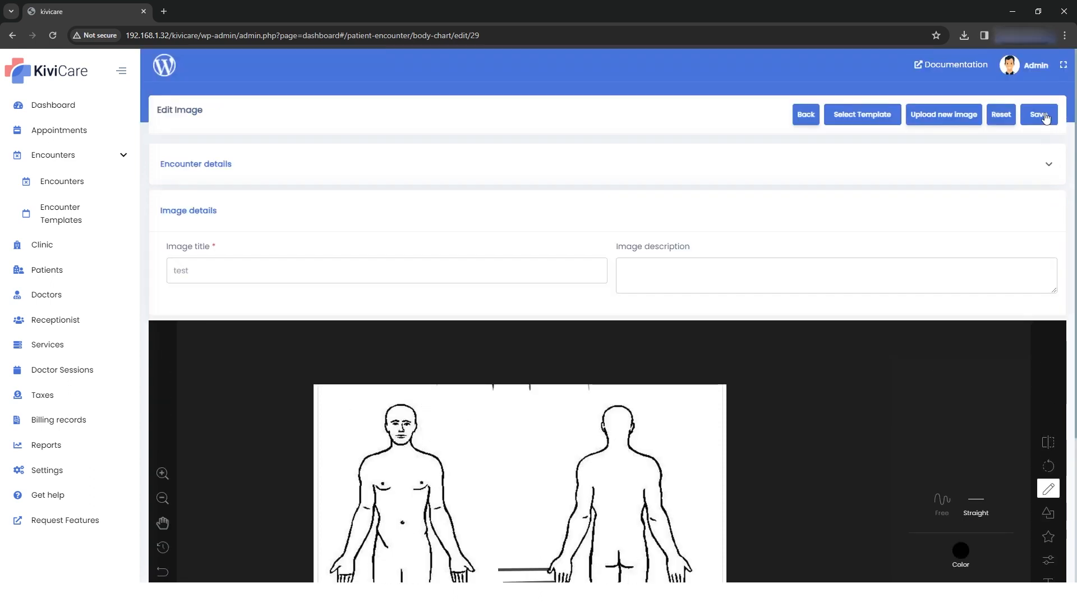
left_click(1039, 114)
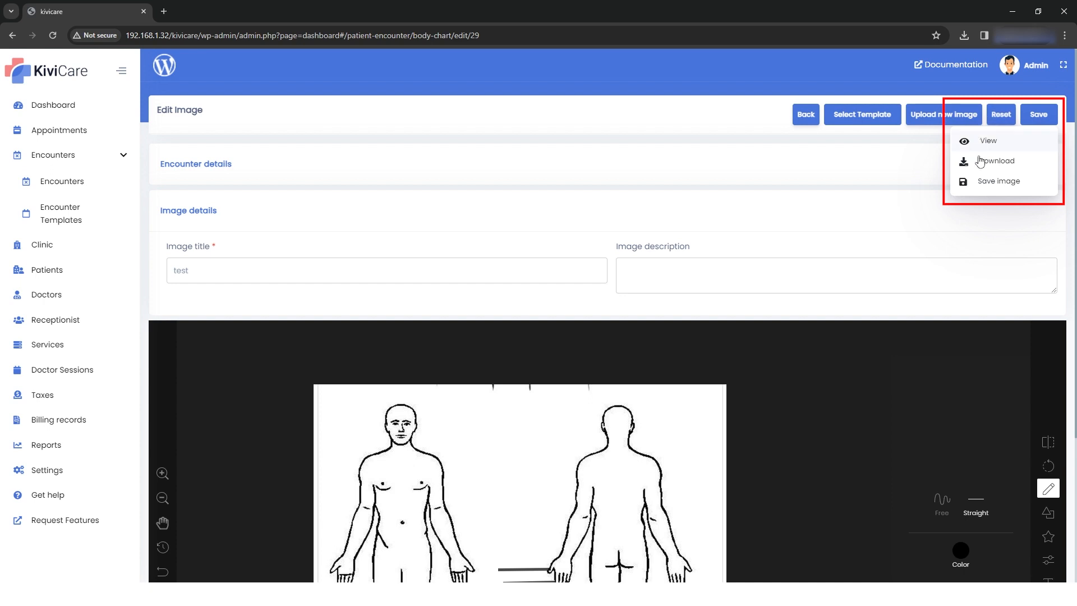
mouse_move(1021, 166)
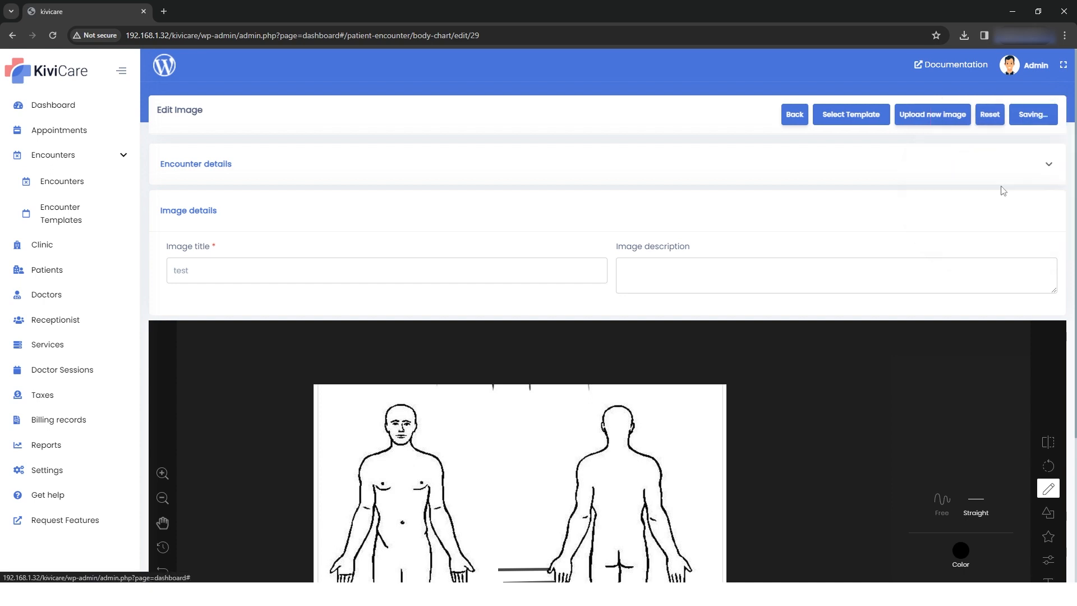
left_click(1031, 114)
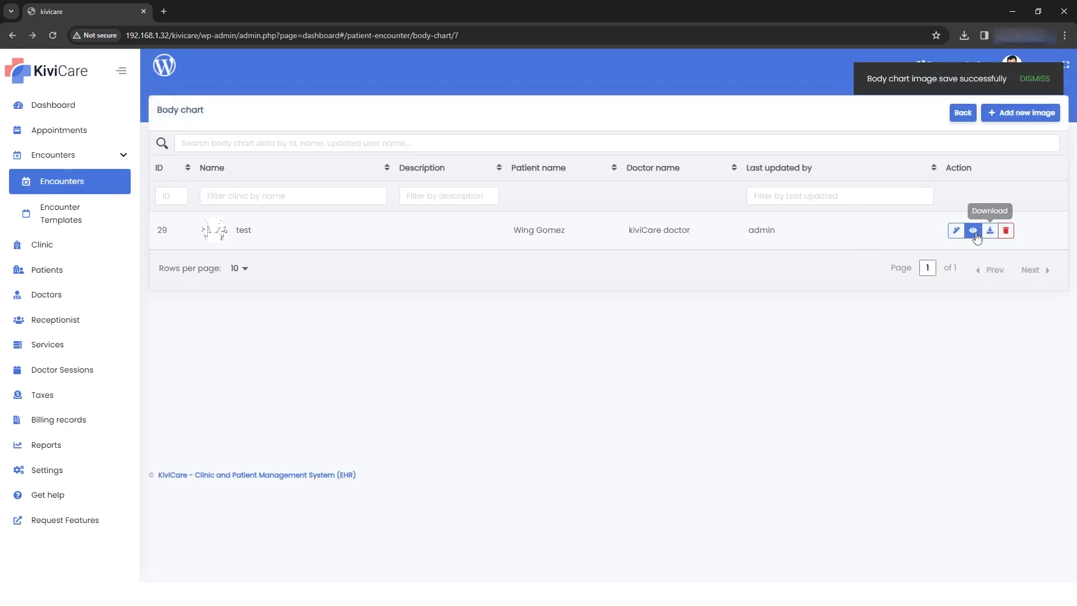
mouse_move(971, 230)
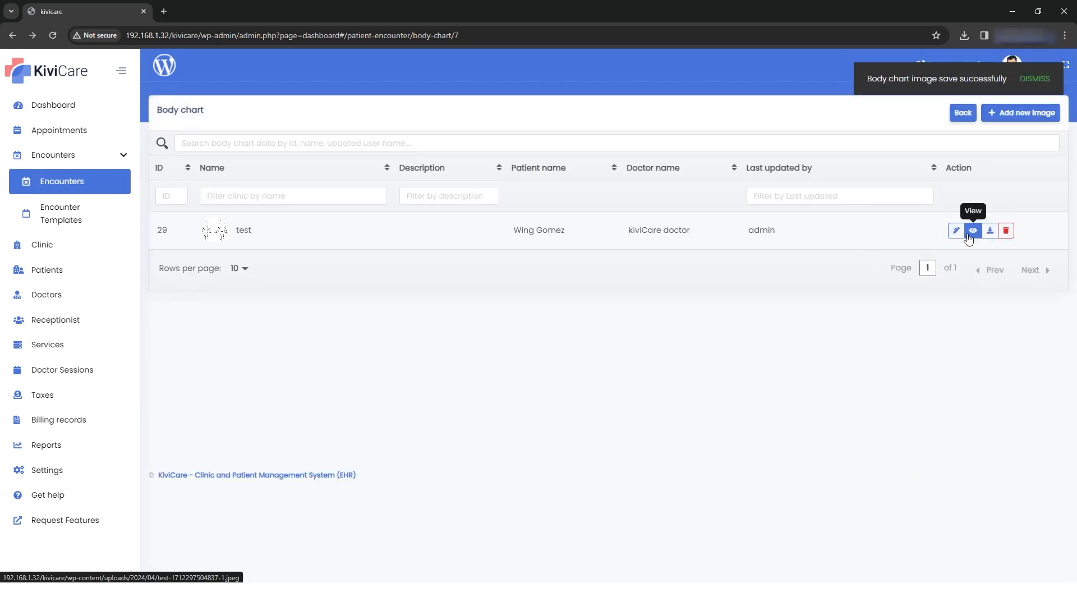
View, download, and then delete the test body chart image.
left_click(989, 230)
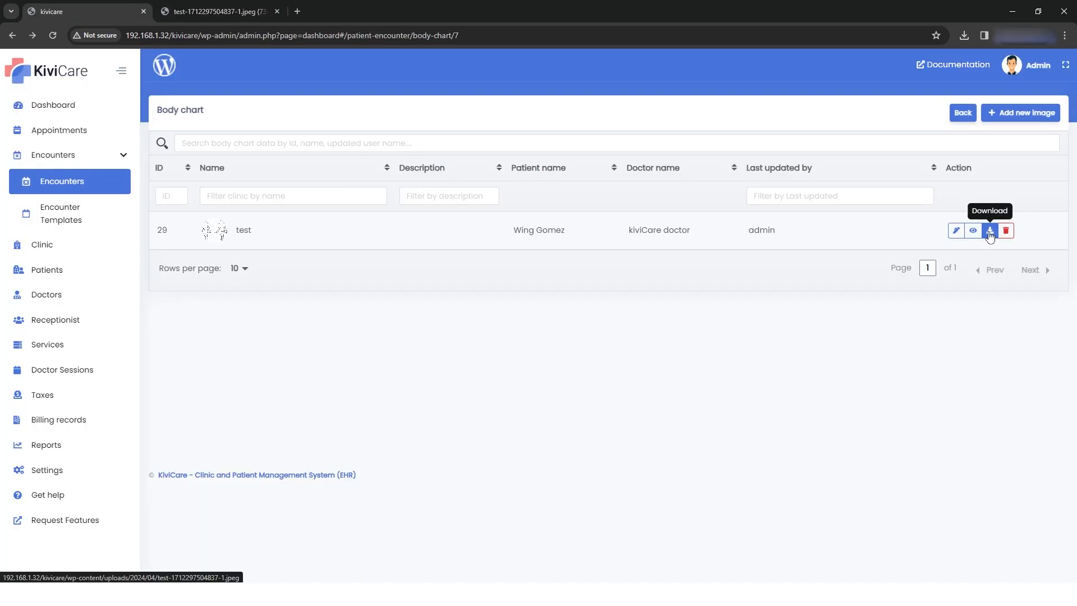
left_click(988, 230)
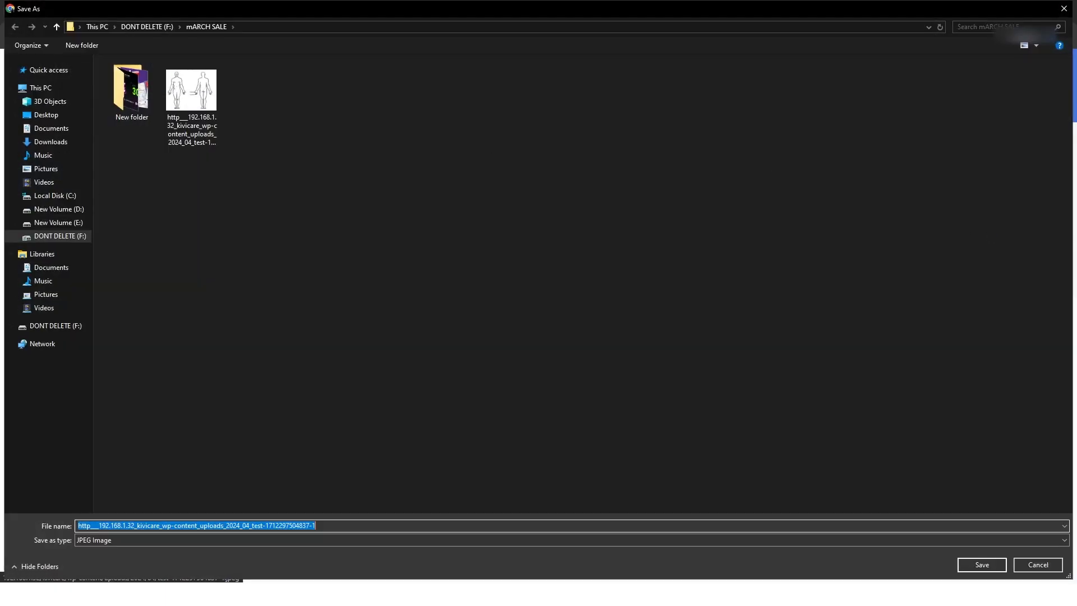
left_click(980, 564)
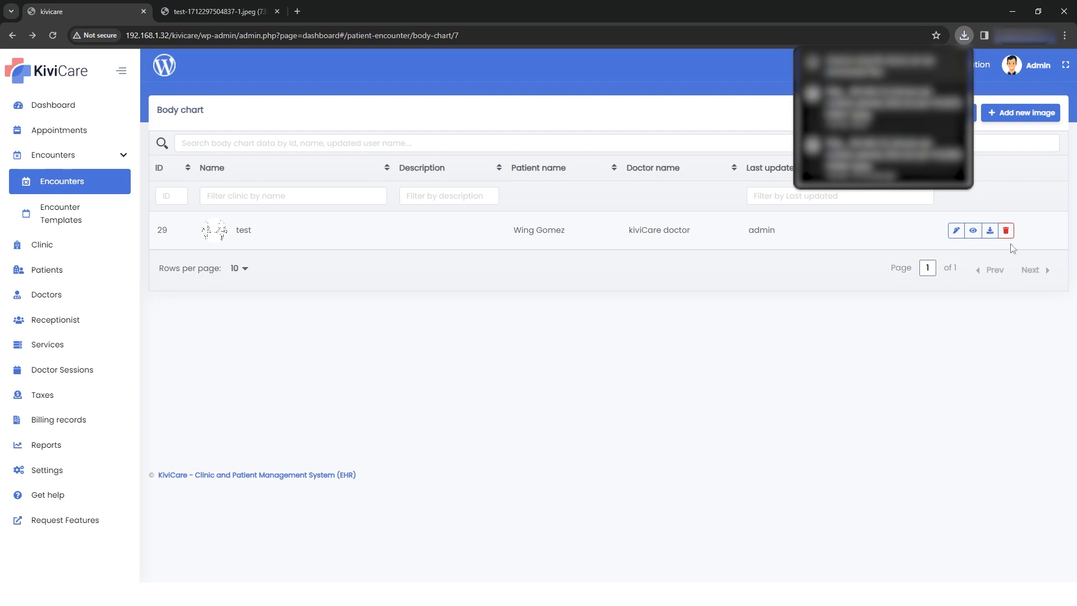
left_click(1005, 229)
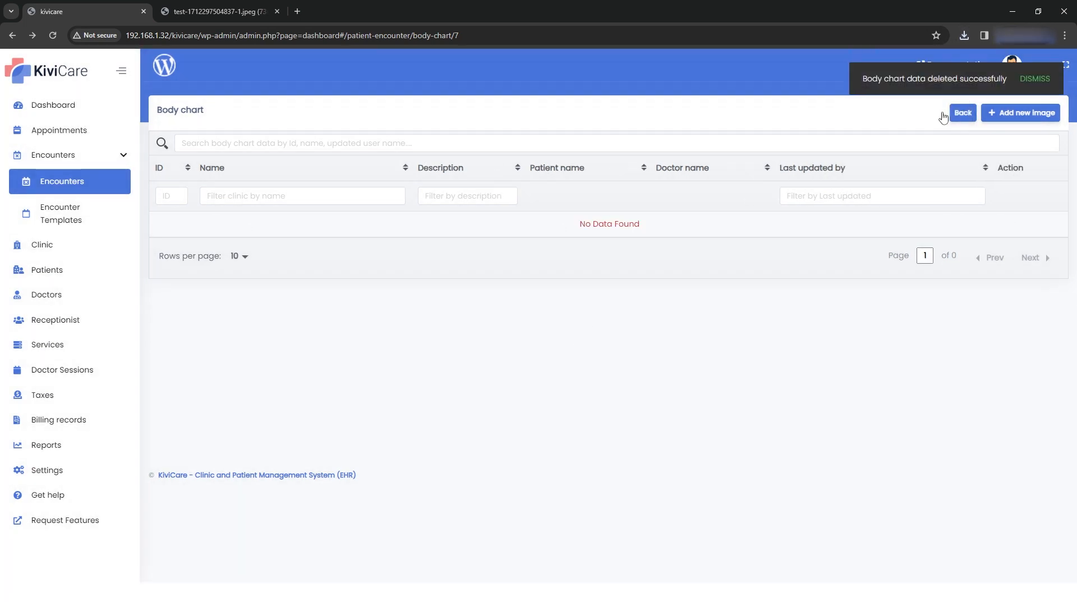
mouse_move(1064, 94)
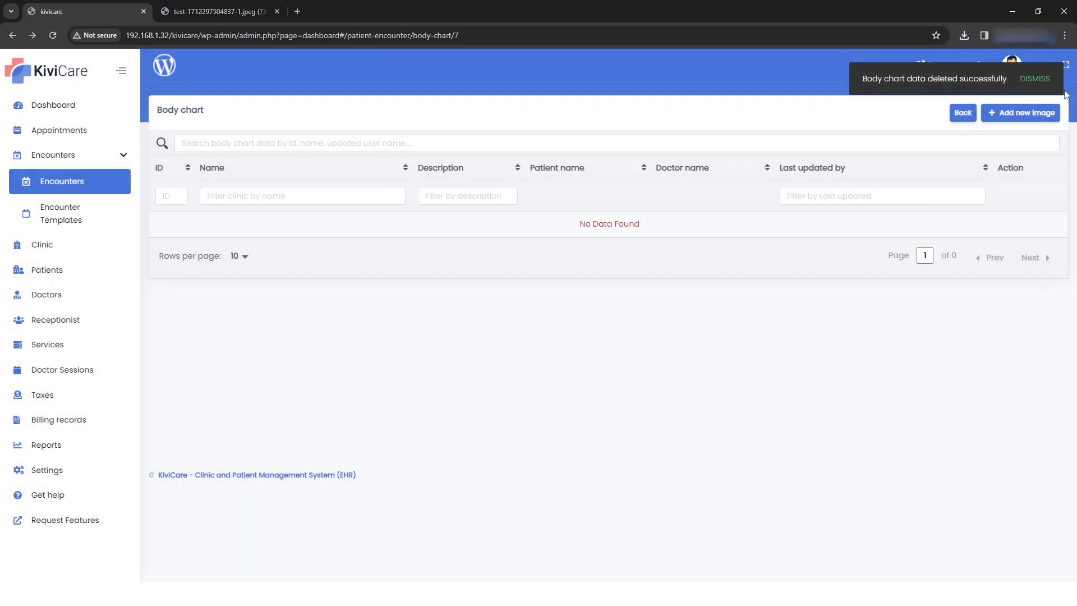